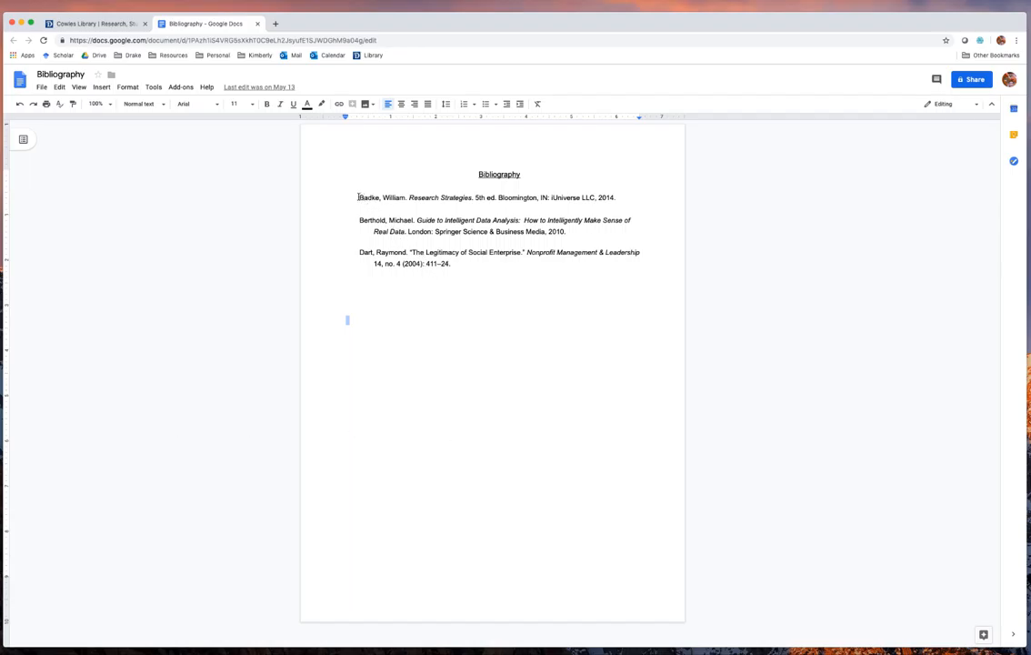
Copy 'Badke, William. Research Strategies' from the bibliography and switch to the Cowles Library site
right_click(470, 196)
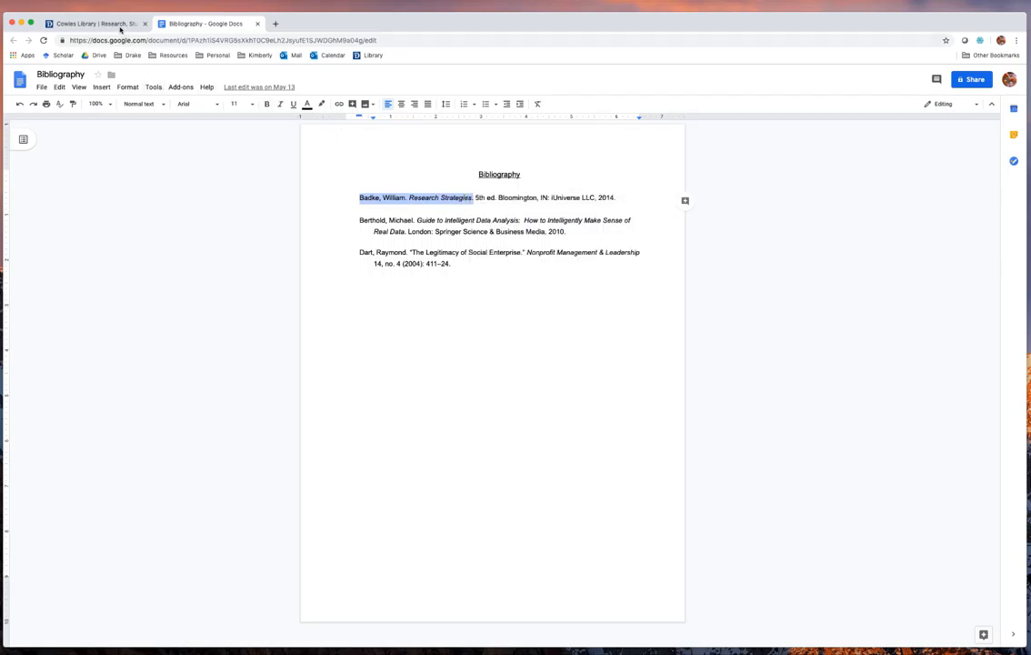
left_click(91, 22)
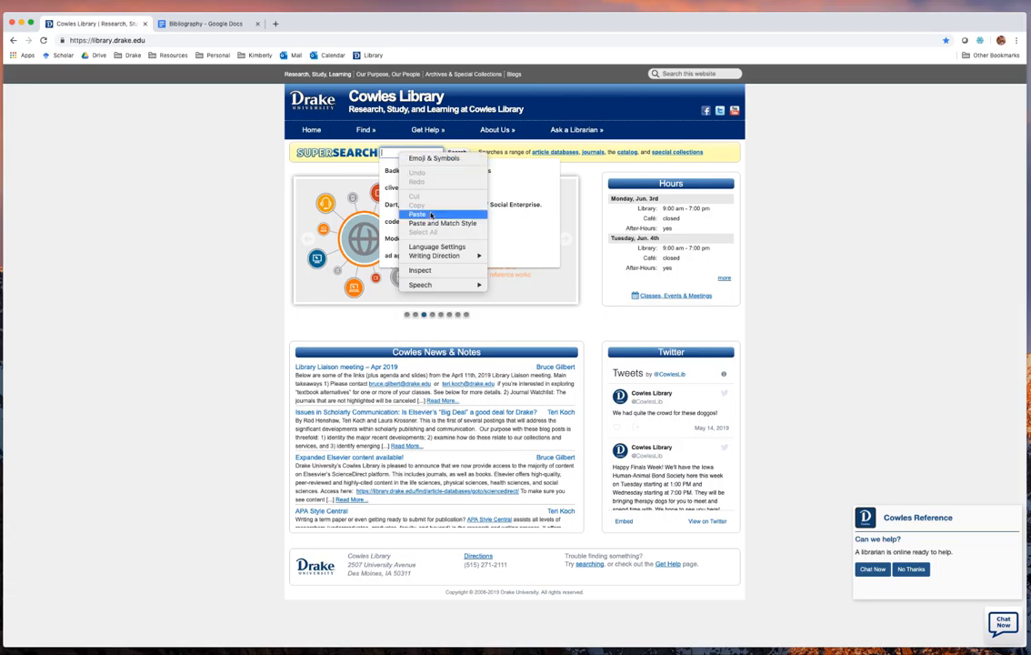
Paste the Badke citation into SuperSearch and run the search for Research Strategies
left_click(418, 215)
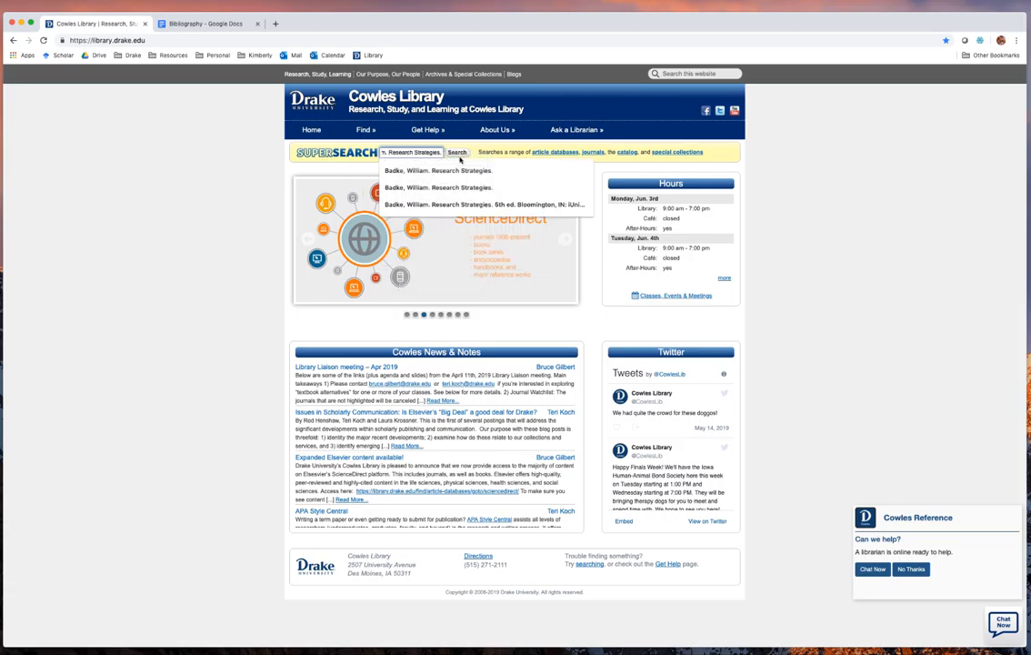
left_click(456, 152)
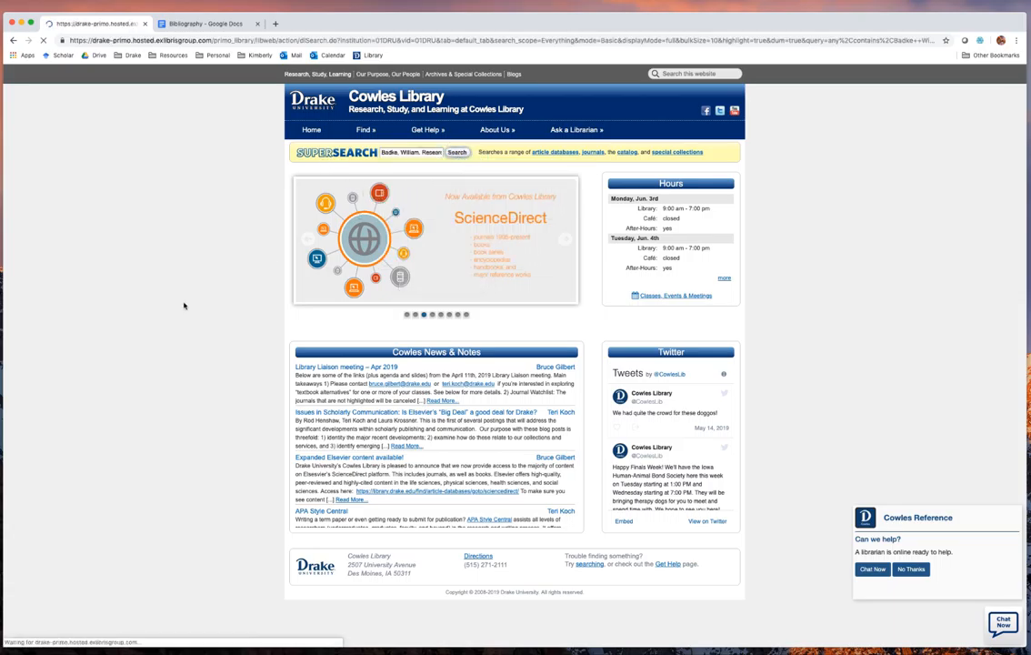
left_click(456, 153)
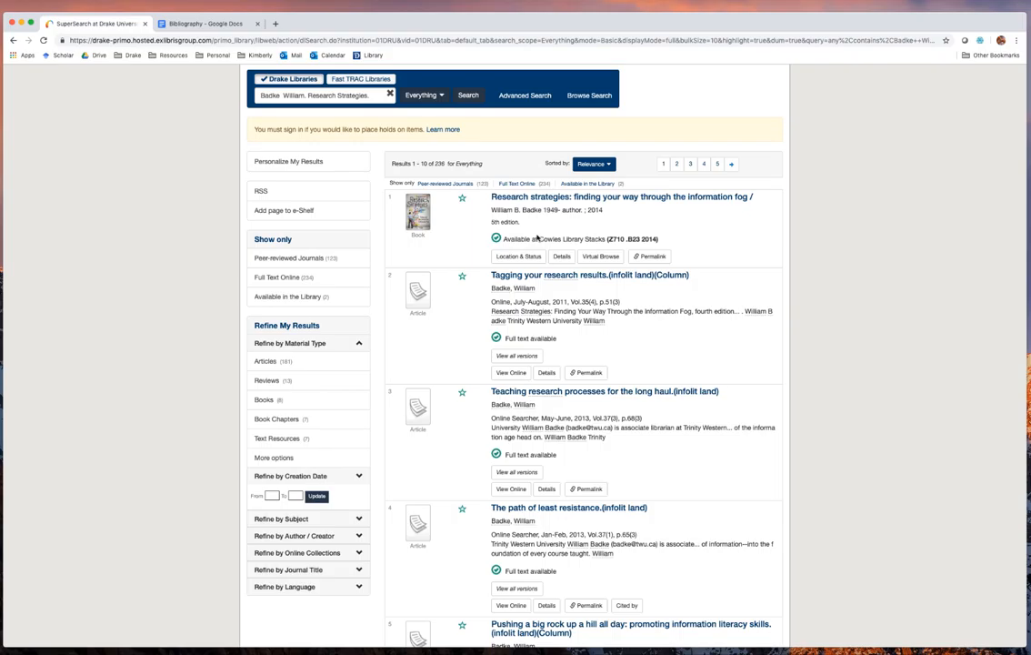
mouse_move(518, 255)
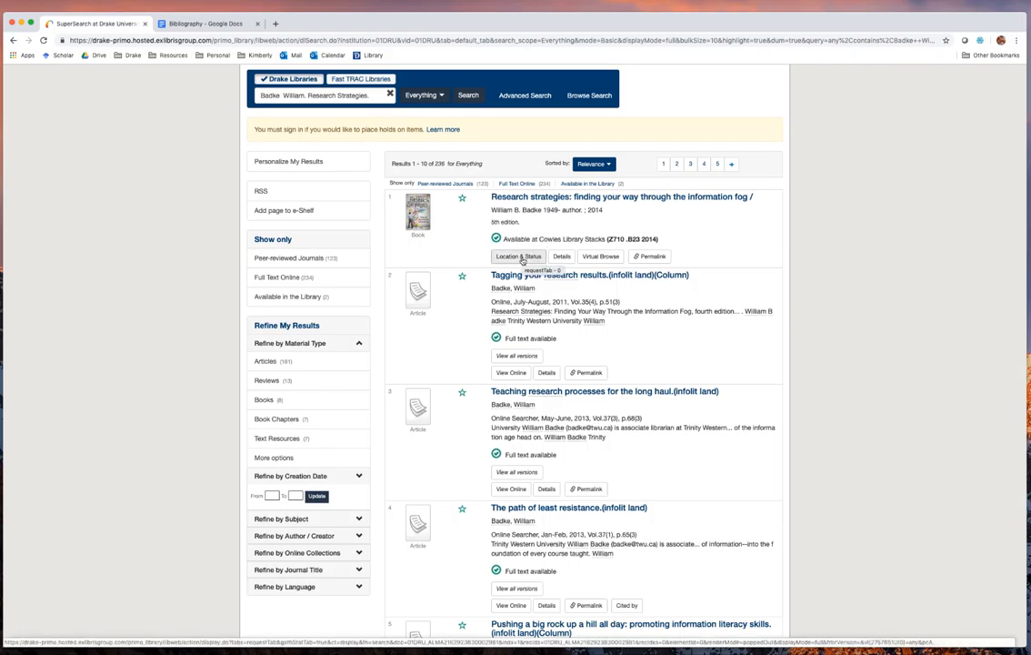
Show Research Strategies available in the Cowles Library stacks, then return to the bibliography
left_click(519, 256)
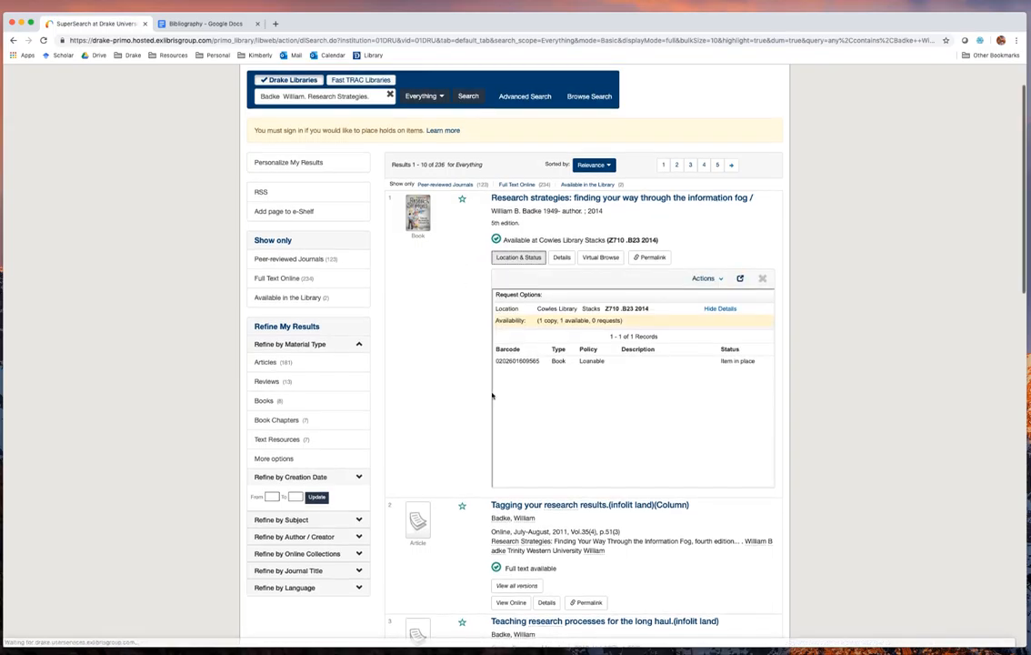
mouse_move(746, 365)
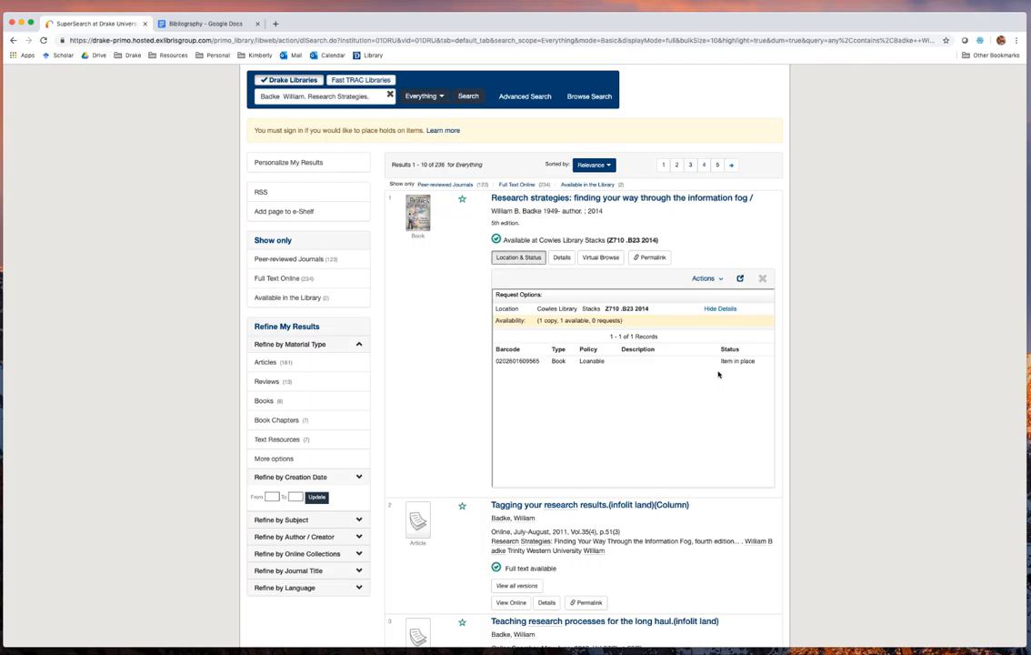
mouse_move(607, 373)
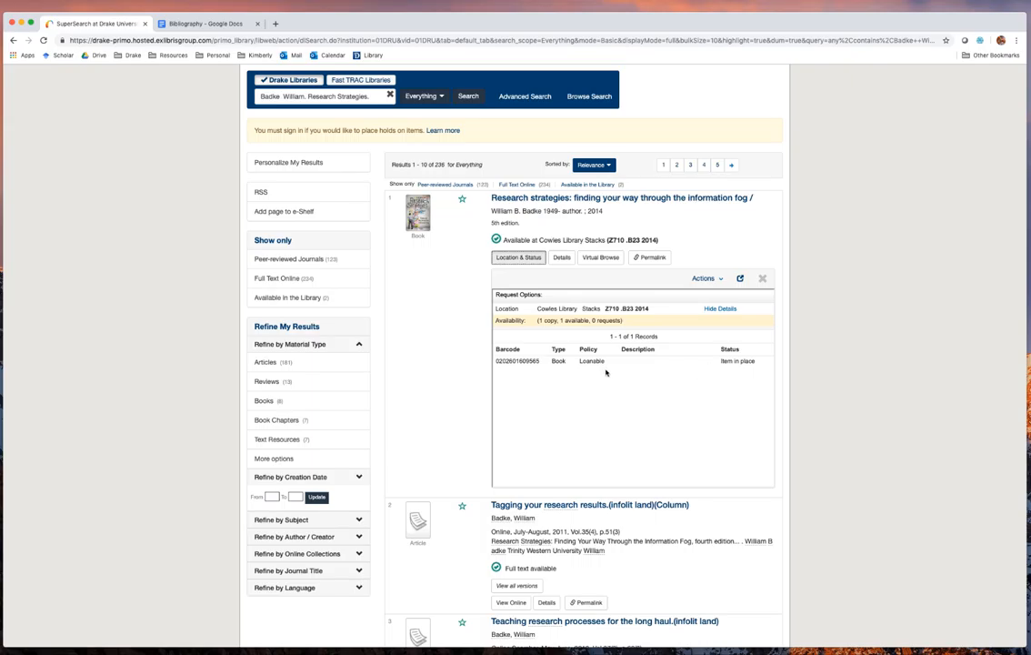
left_click(202, 21)
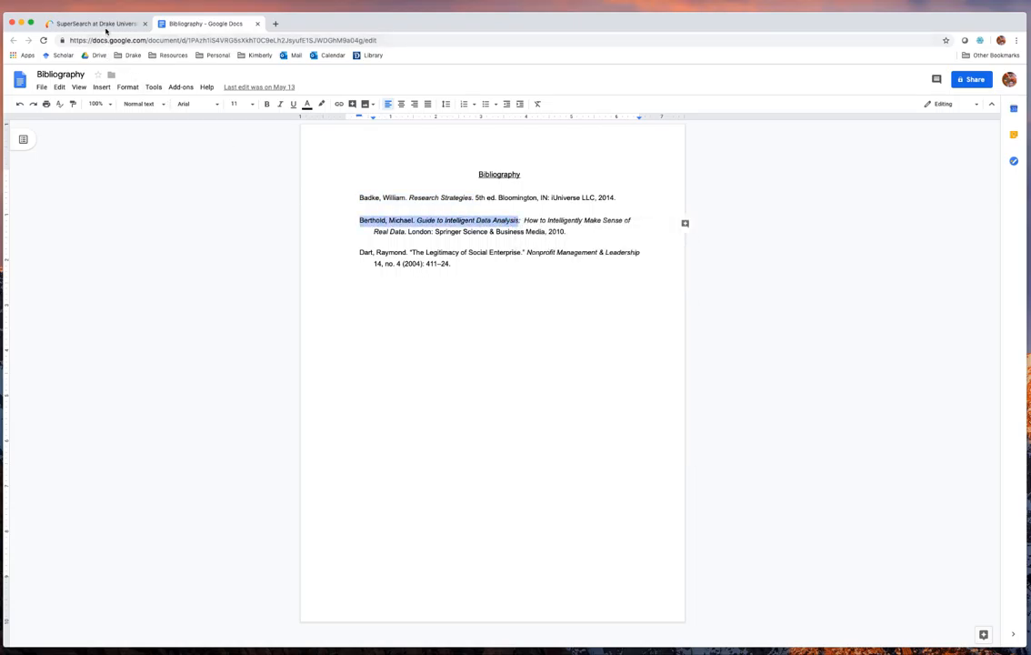
Bring the copied Berthold citation over to SuperSearch and list Guide to Intelligent Data Analysis results
left_click(95, 22)
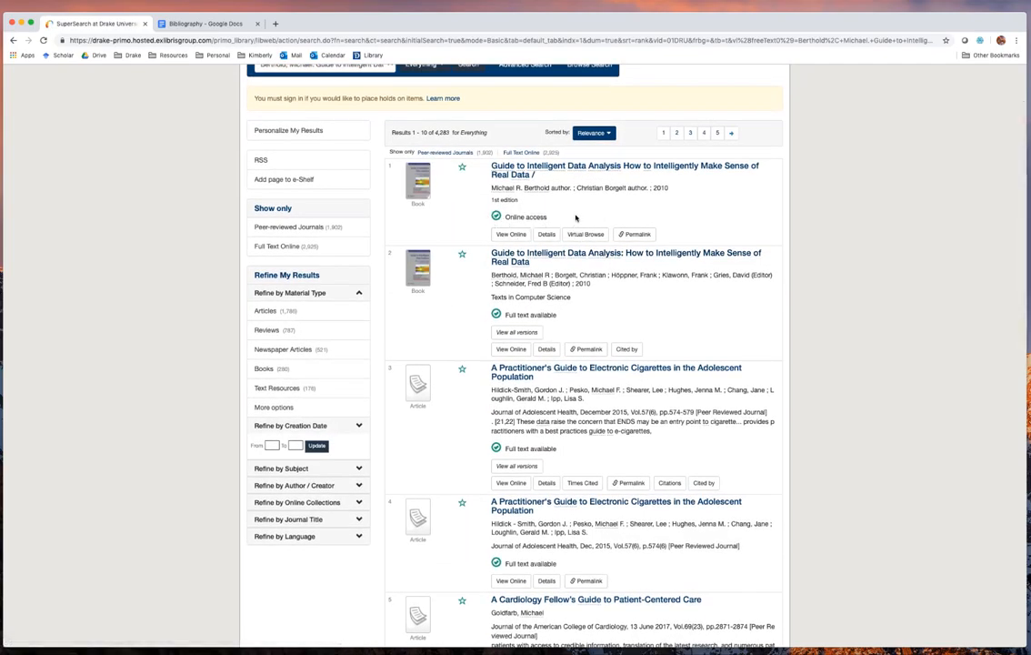
Reveal SpringerLink full-text access for Guide to Intelligent Data Analysis, then return to the bibliography
scroll("up", 3)
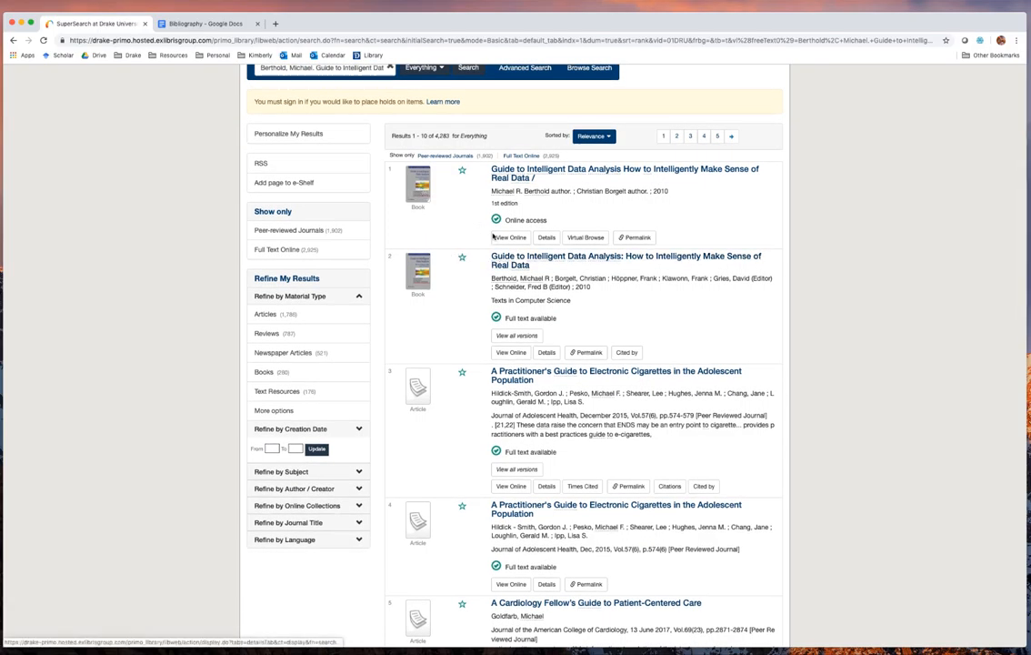
left_click(509, 237)
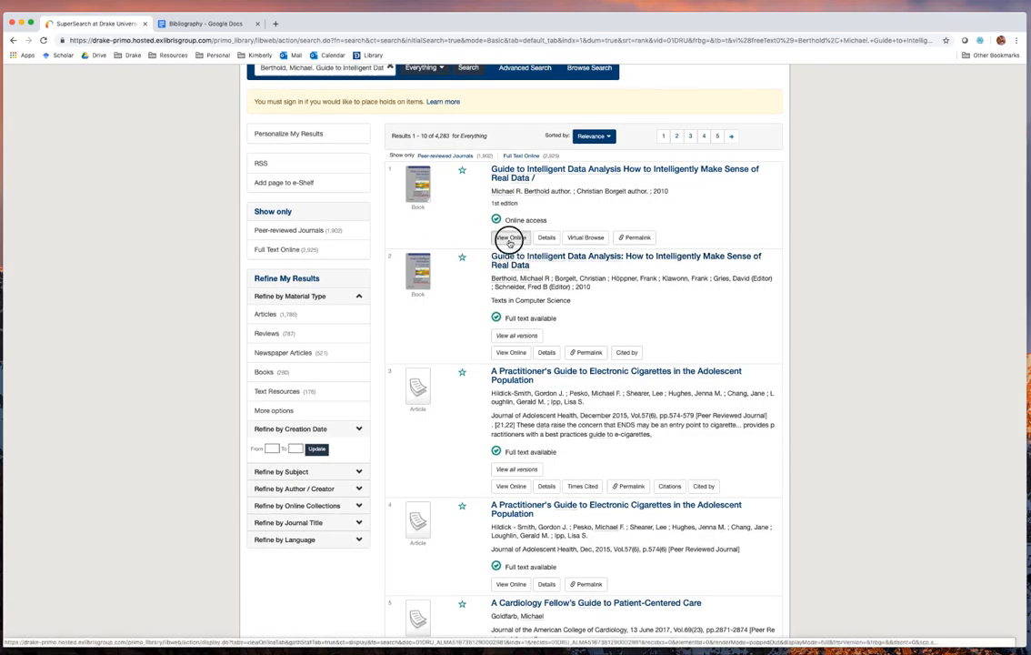
left_click(510, 236)
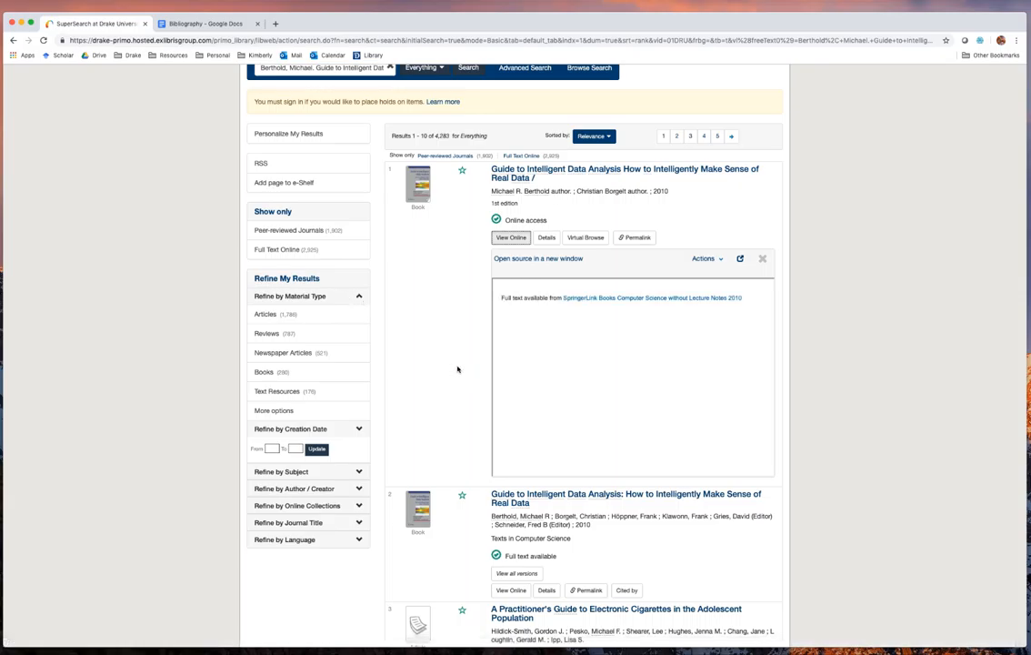
mouse_move(602, 305)
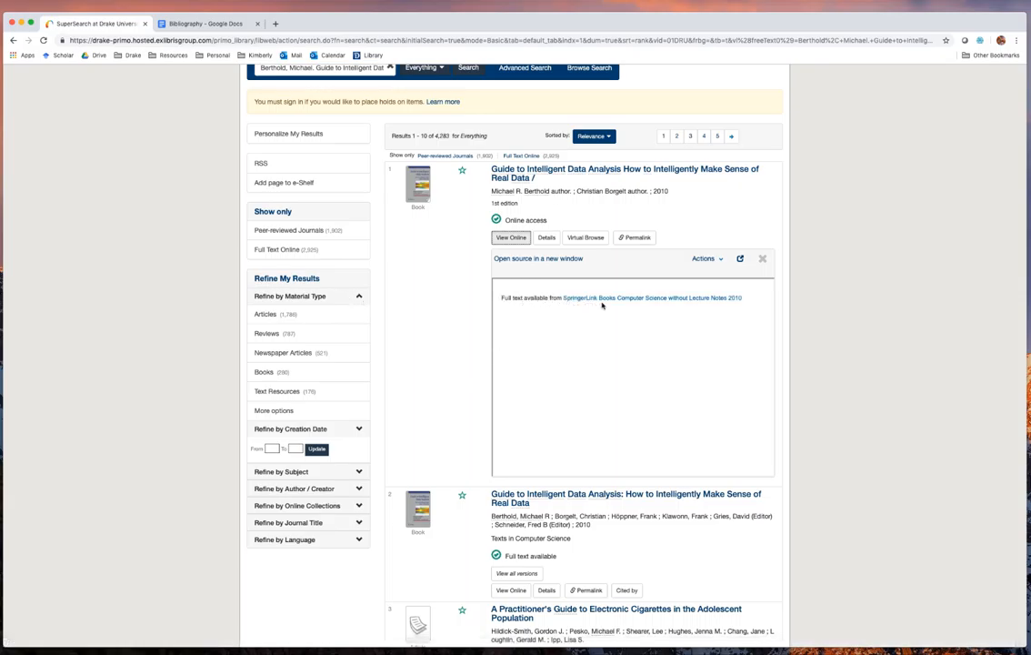
mouse_move(691, 306)
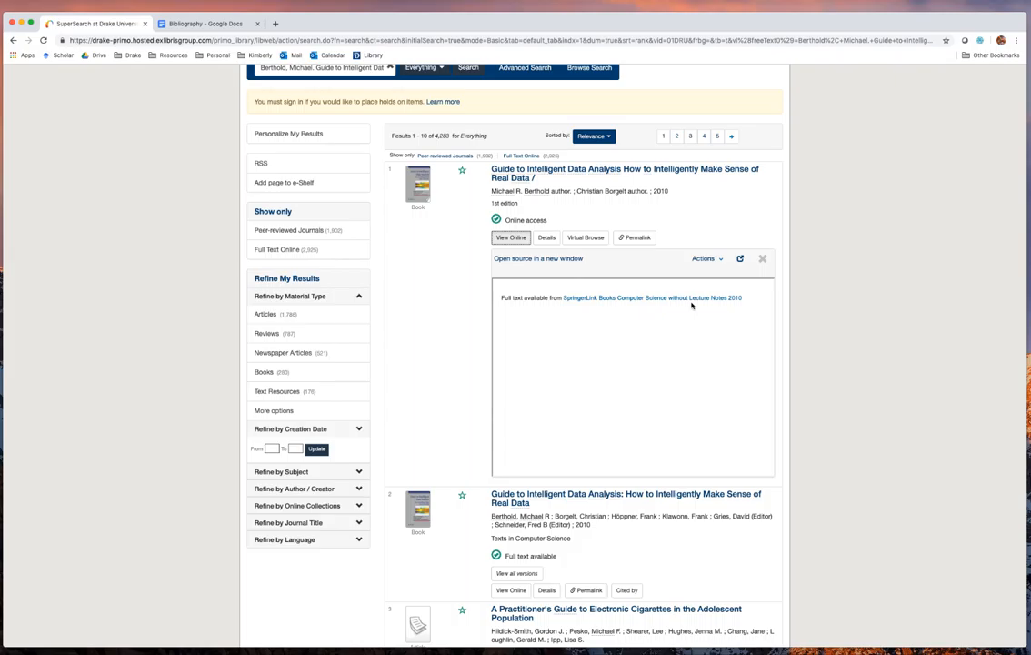
mouse_move(651, 298)
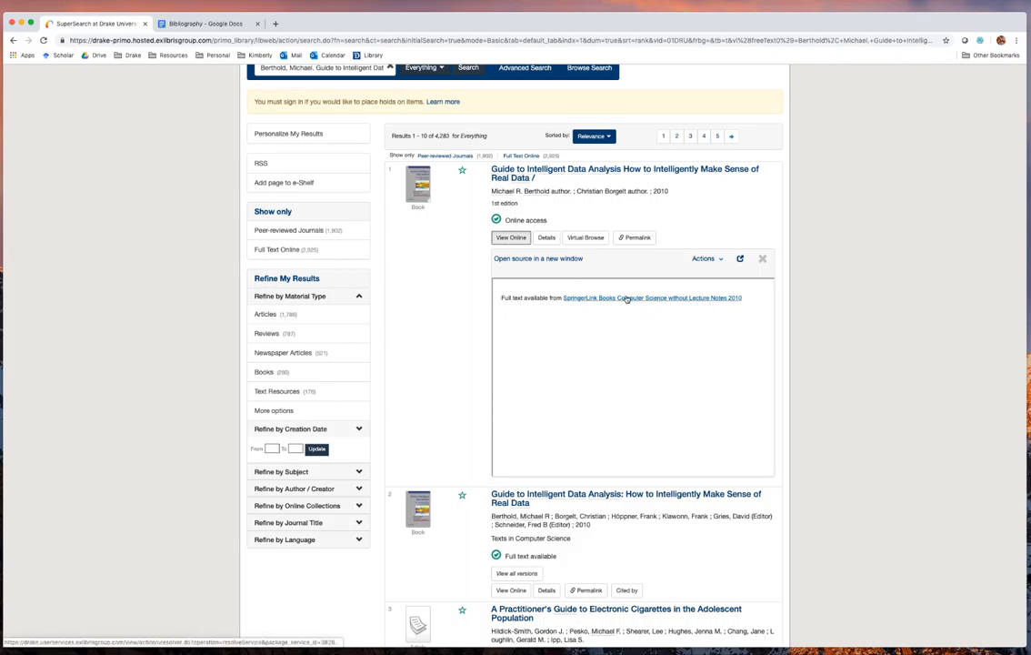
mouse_move(627, 299)
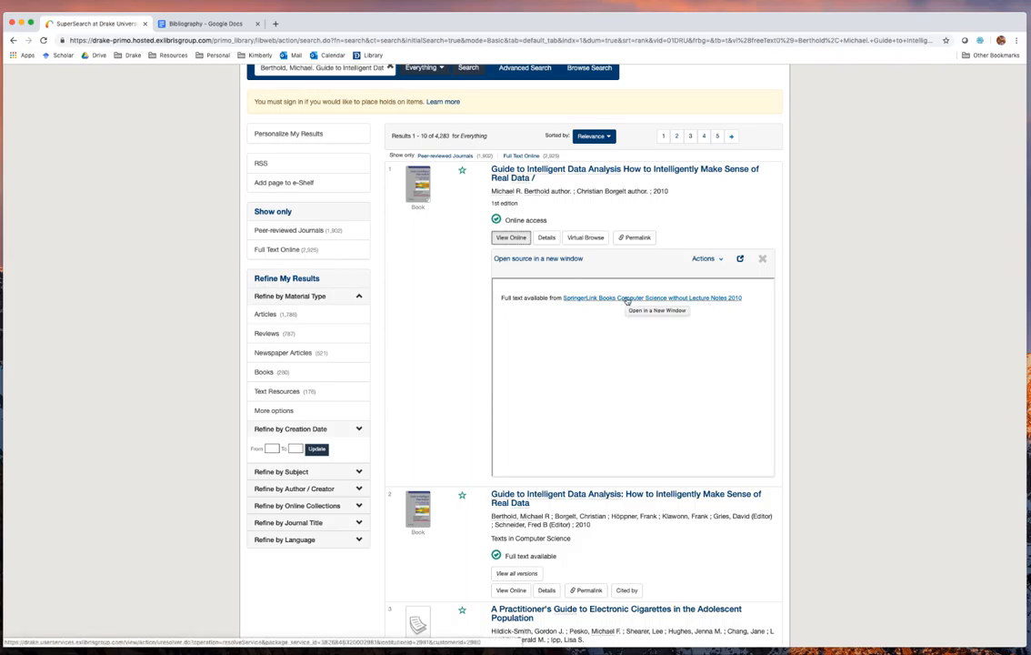
mouse_move(353, 186)
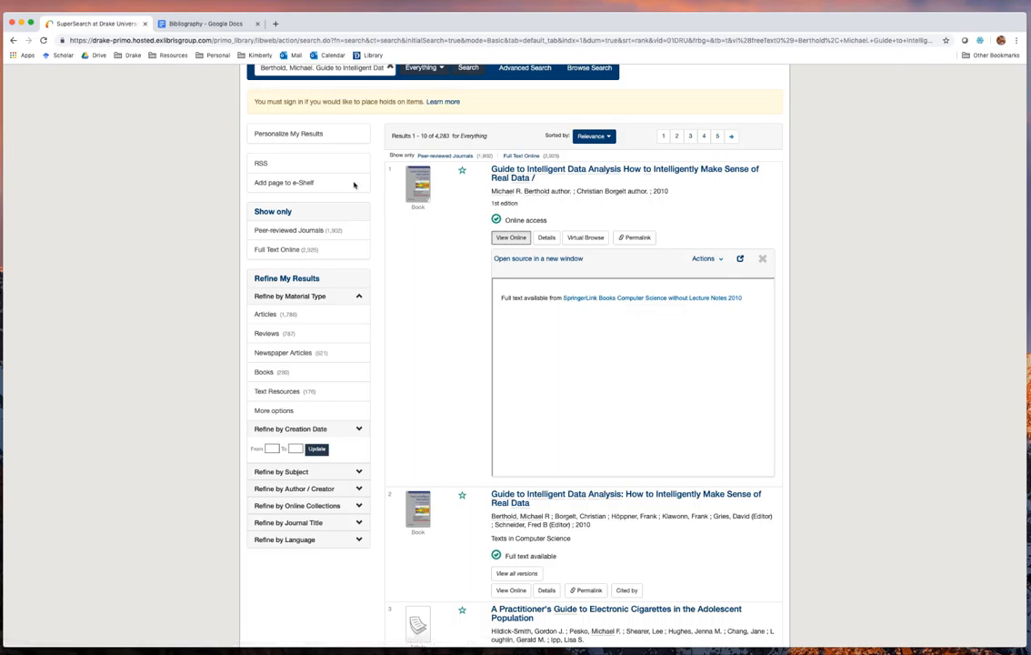
left_click(204, 22)
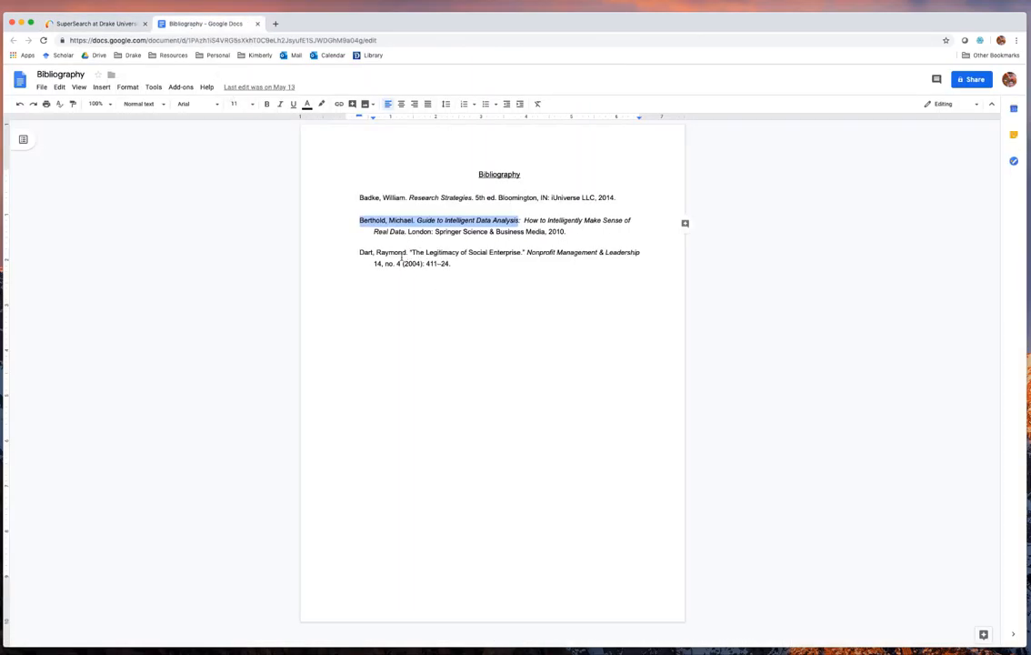
Copy 'Dart, Raymond. "The Legitimacy of Social Enterprise"' and switch back to SuperSearch
left_click(363, 251)
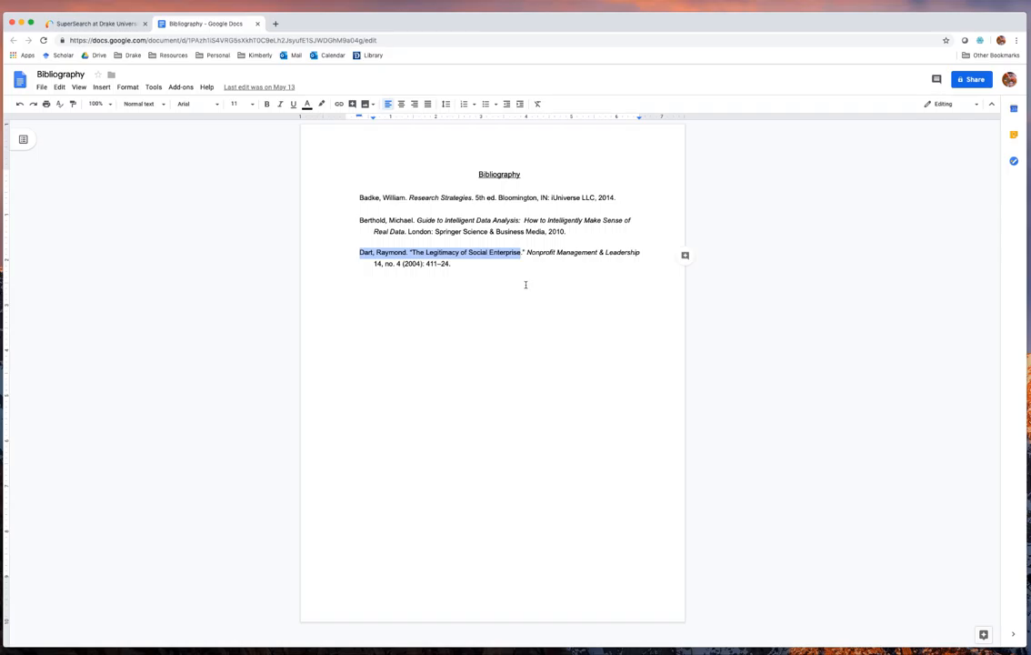
mouse_move(424, 335)
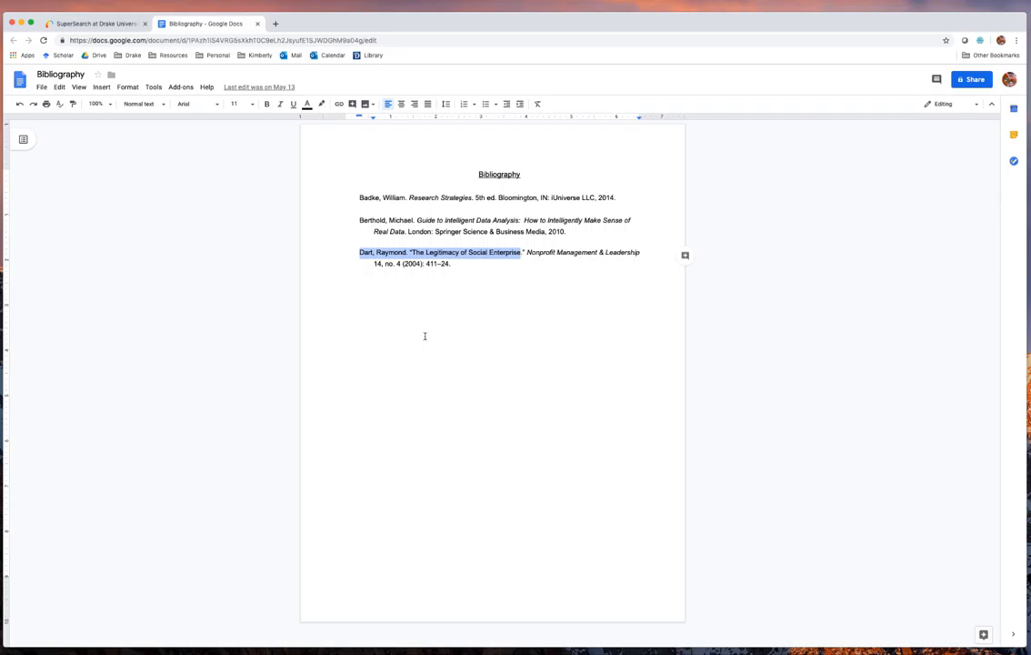
left_click(95, 22)
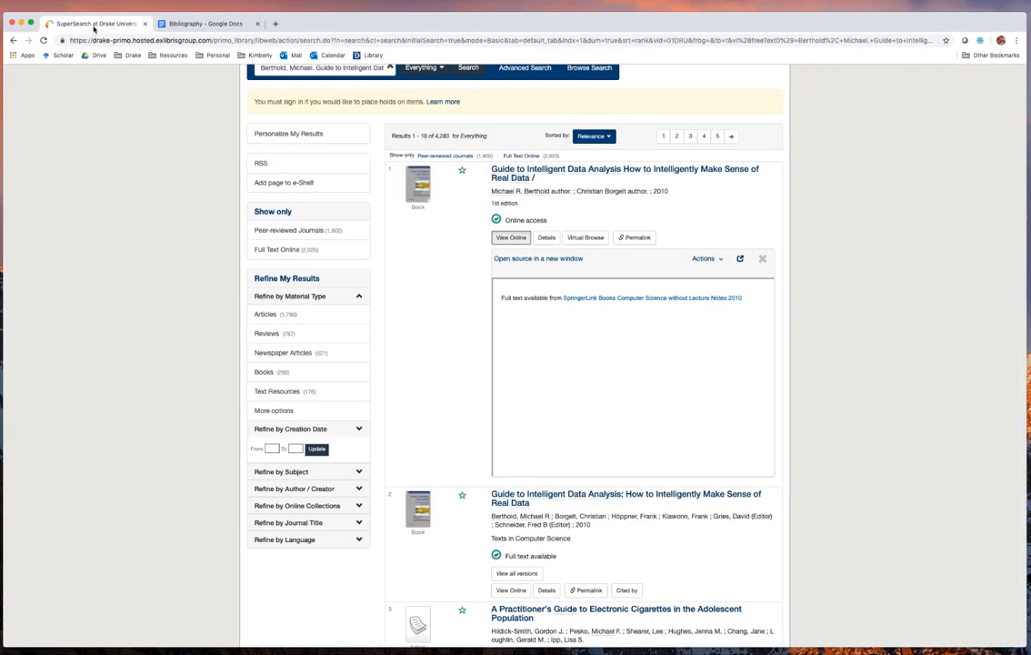
Search the Dart citation and show The legitimacy of social enterprise full text via Wiley and EBSCOhost
scroll("up", 3)
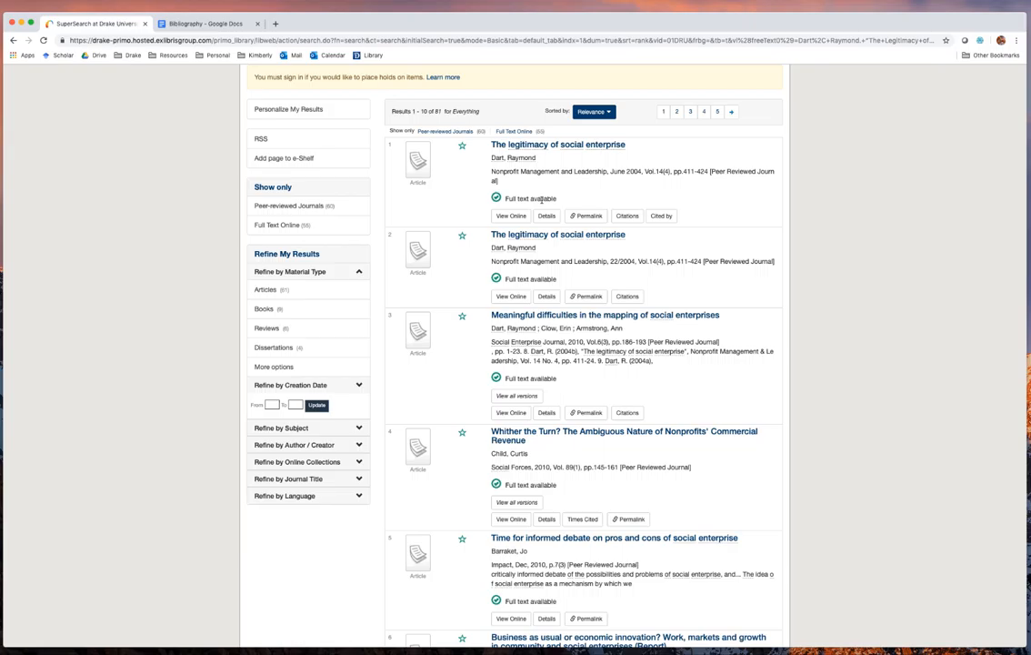
left_click(509, 215)
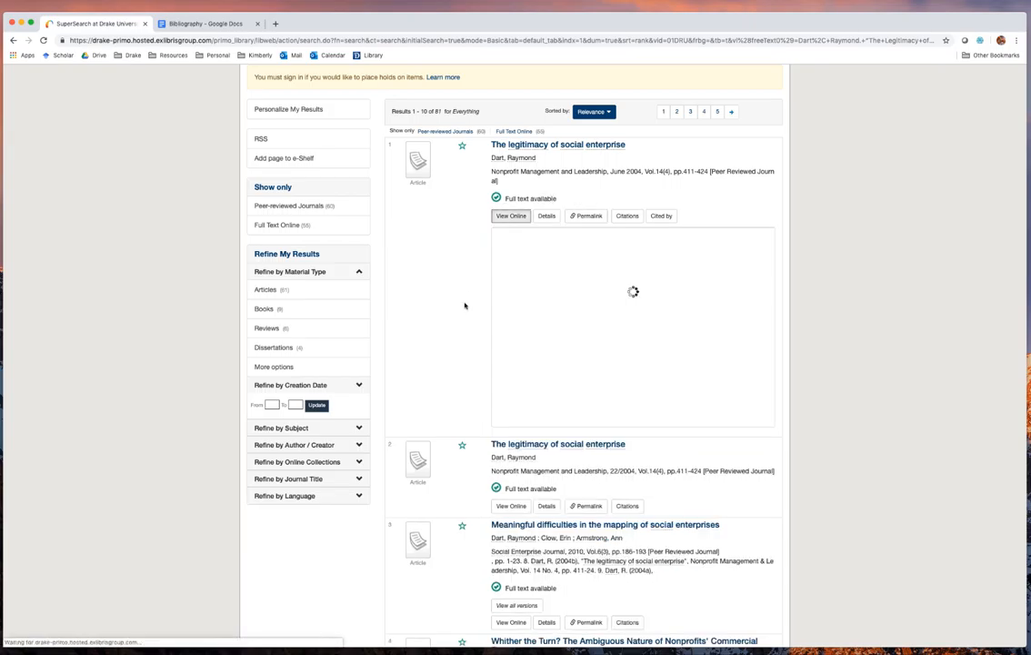
left_click(509, 215)
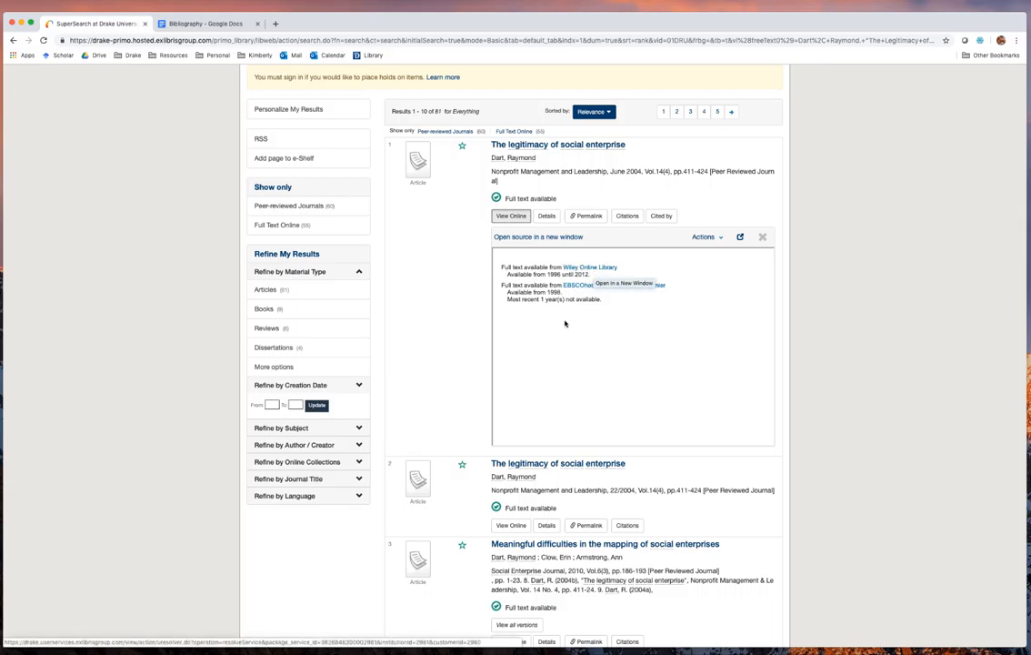
mouse_move(602, 295)
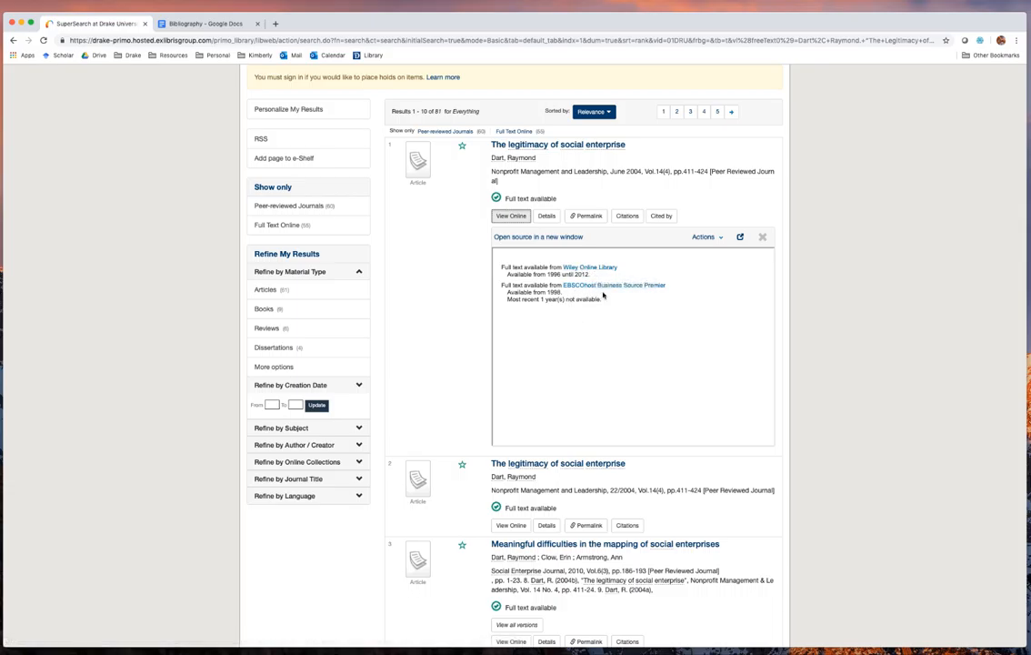
mouse_move(629, 302)
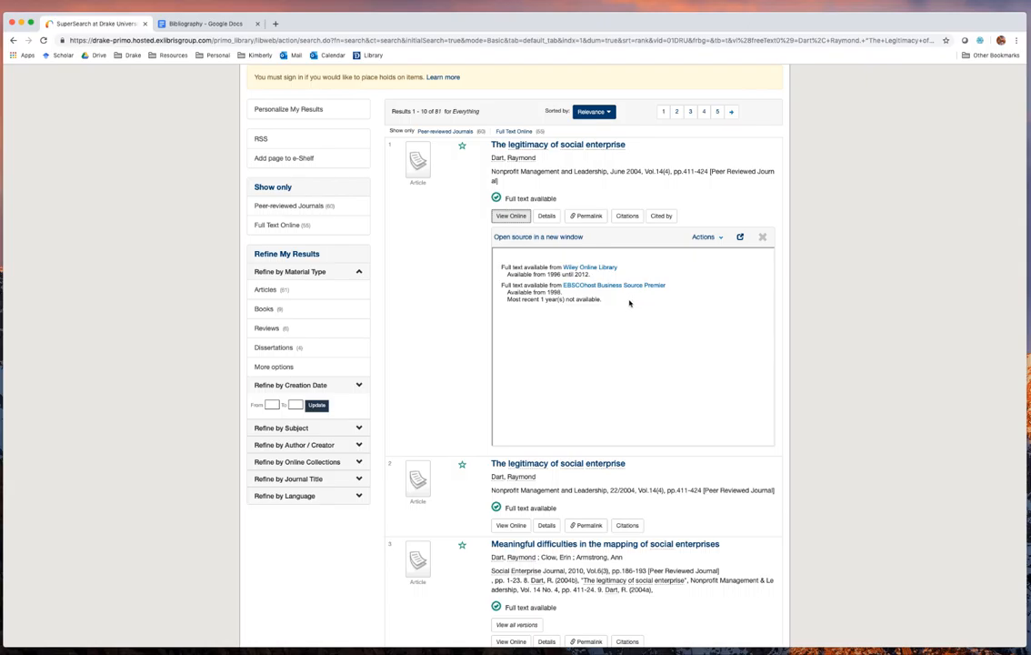
mouse_move(593, 305)
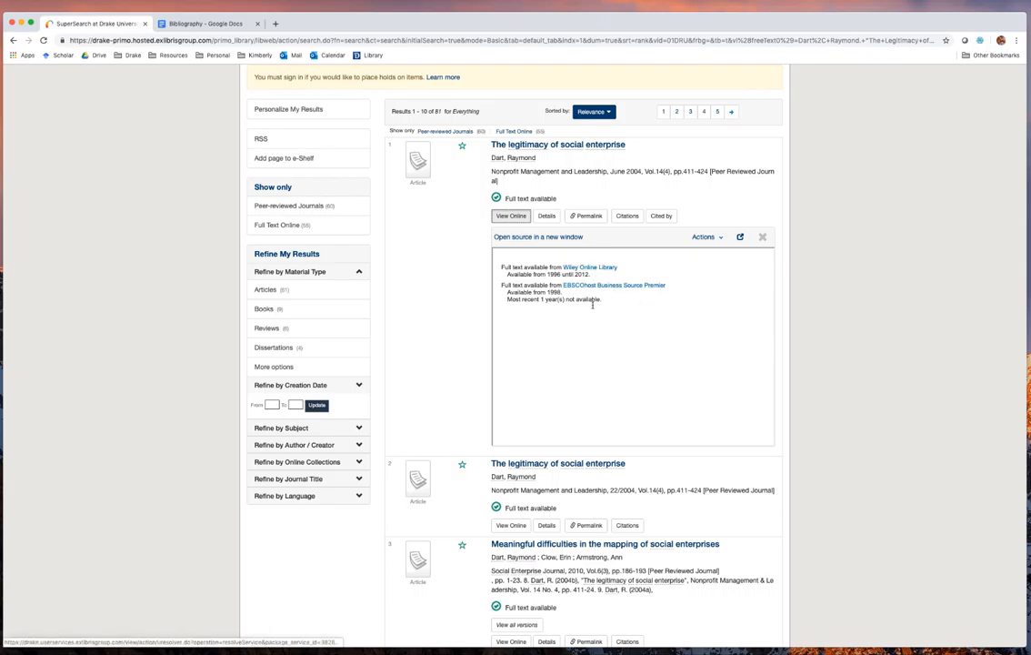